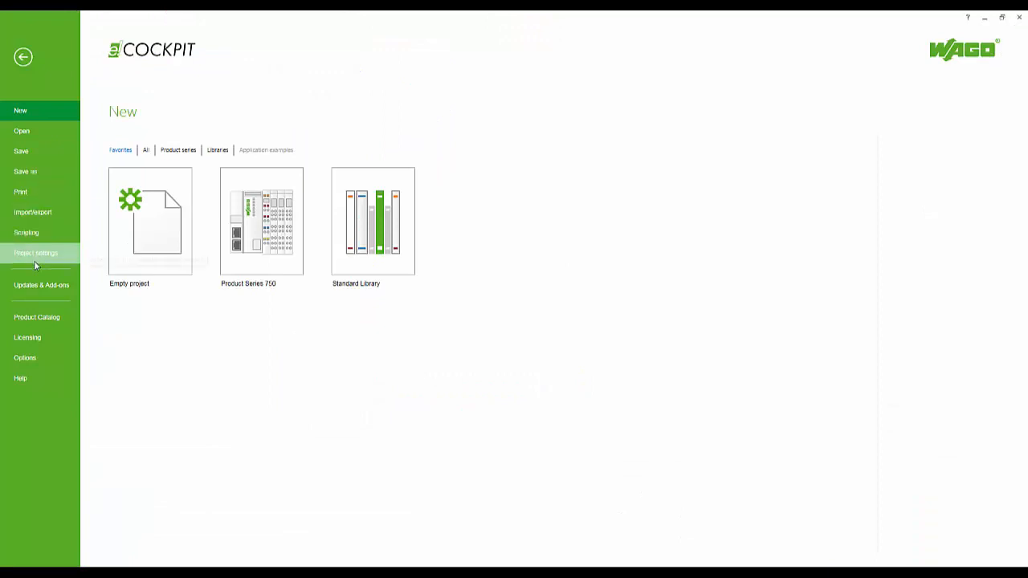
# Browse the Static Analysis project settings across Rules, Metrics and Forbidden symbols, then cancel without changes.
pyautogui.click(35, 254)
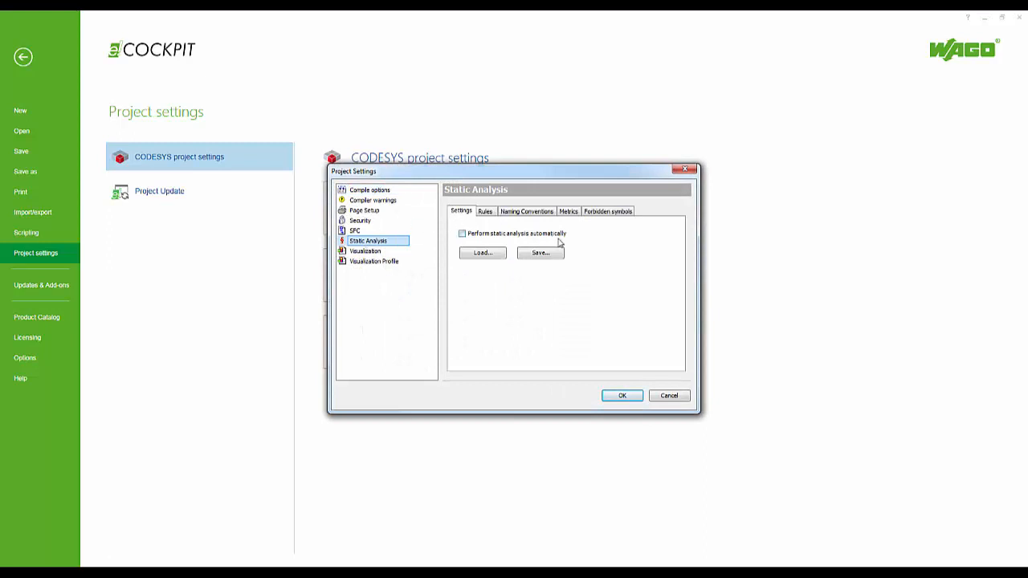
pyautogui.moveTo(451, 201)
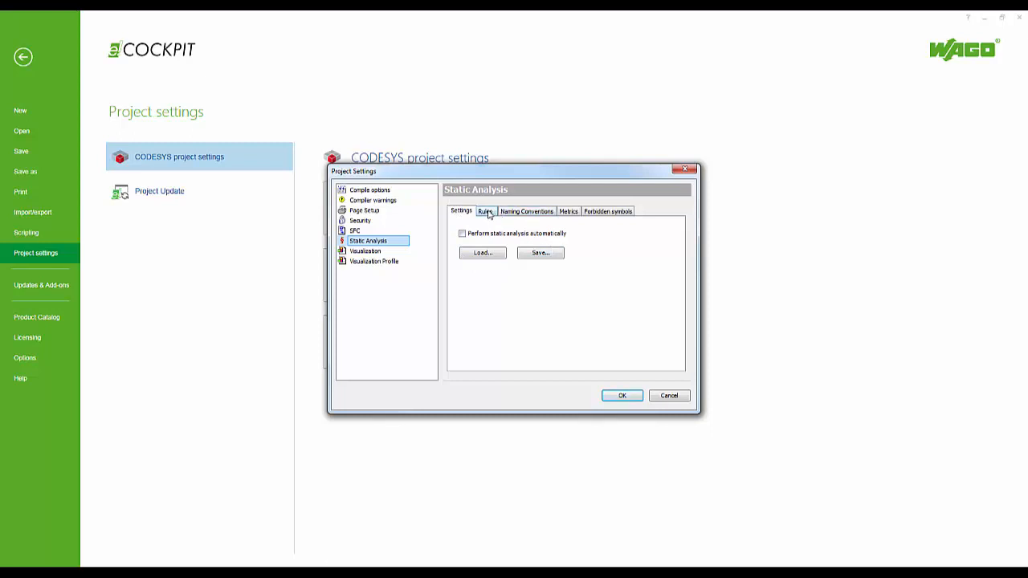
pyautogui.click(485, 211)
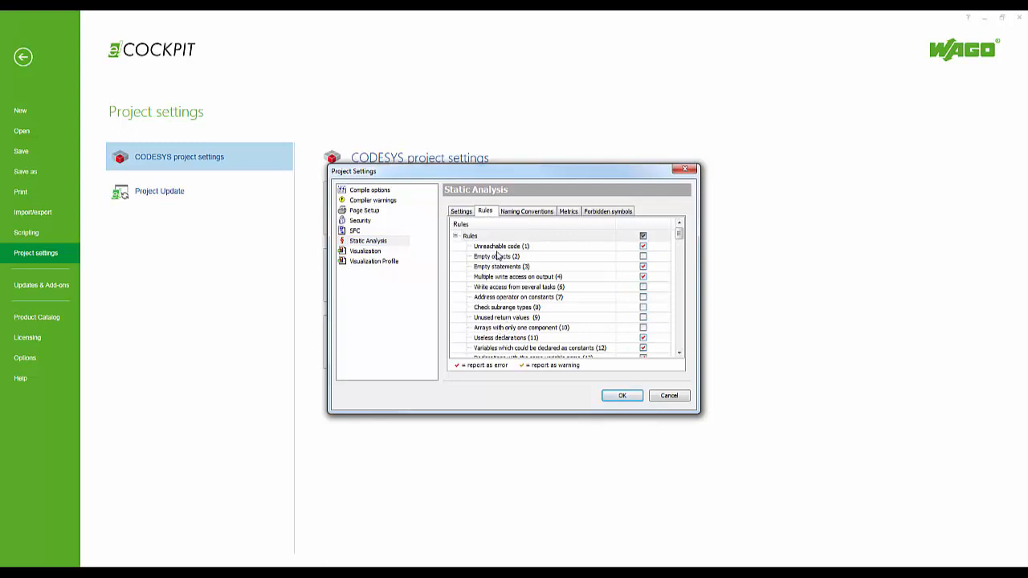
pyautogui.click(527, 212)
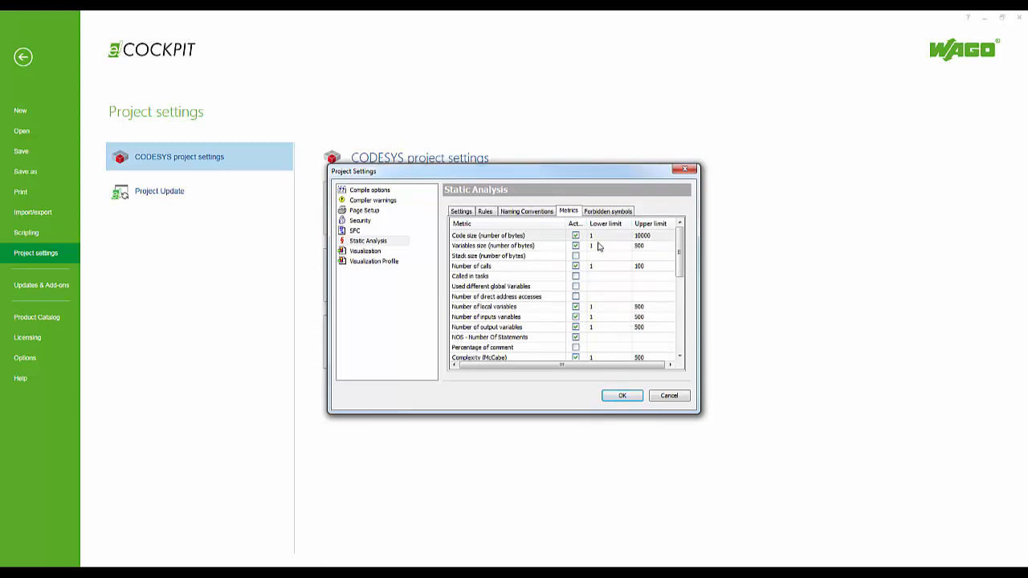
pyautogui.click(607, 210)
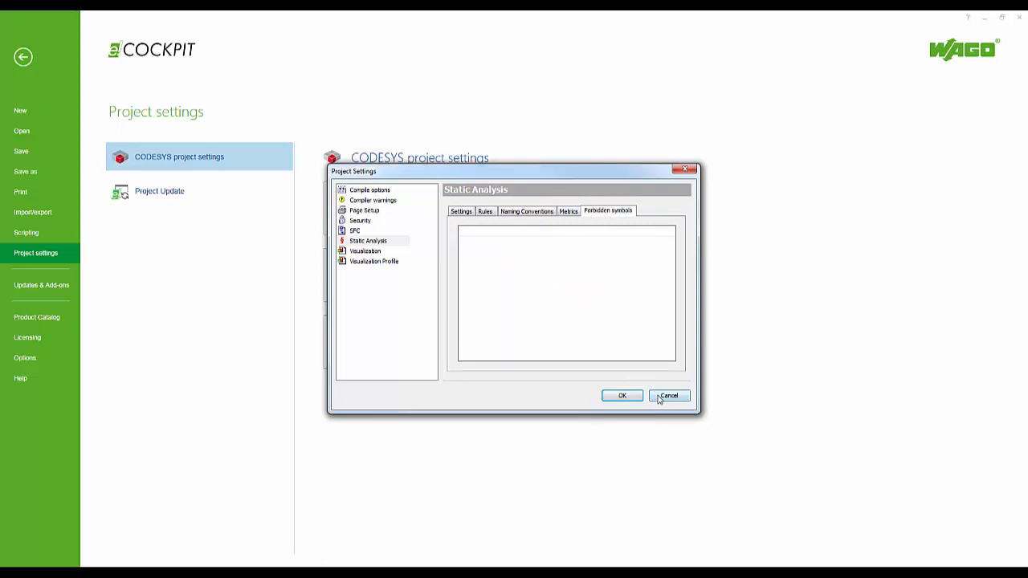
pyautogui.click(668, 396)
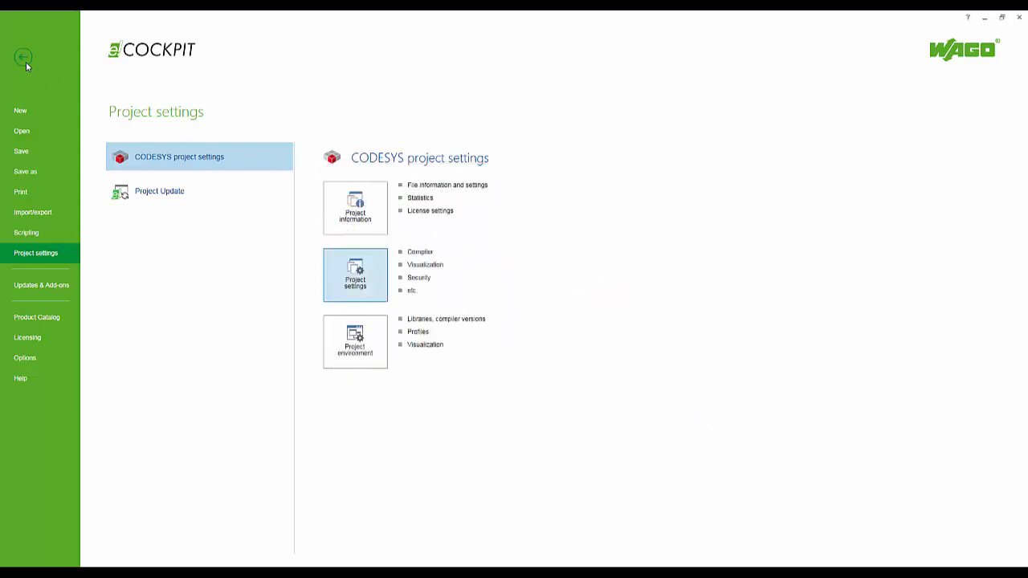
# Run static analysis on PLC_PRG and rename C1_Done and C1_Value to xC1_Done and wC1_Value.
pyautogui.click(22, 58)
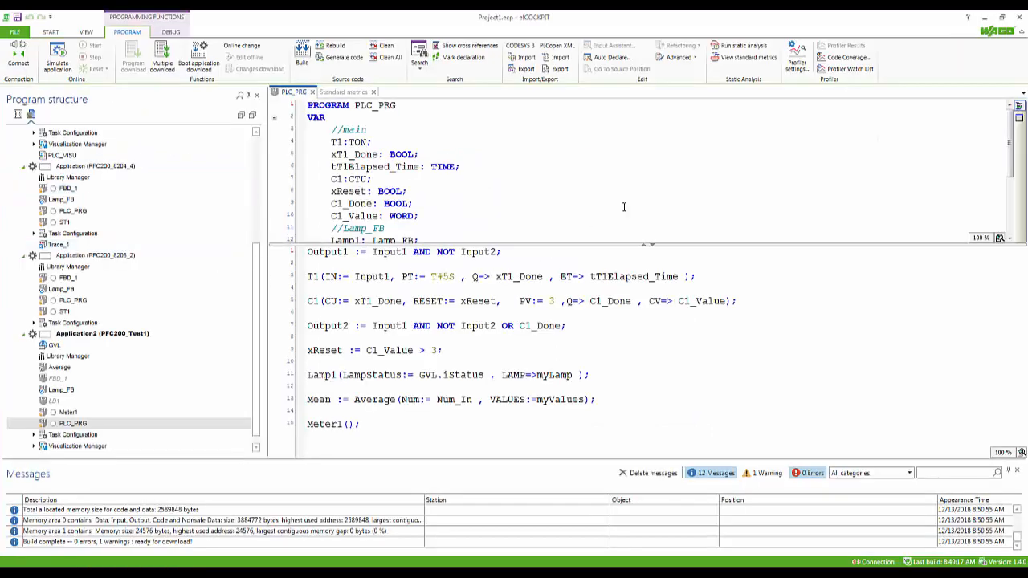
pyautogui.click(742, 45)
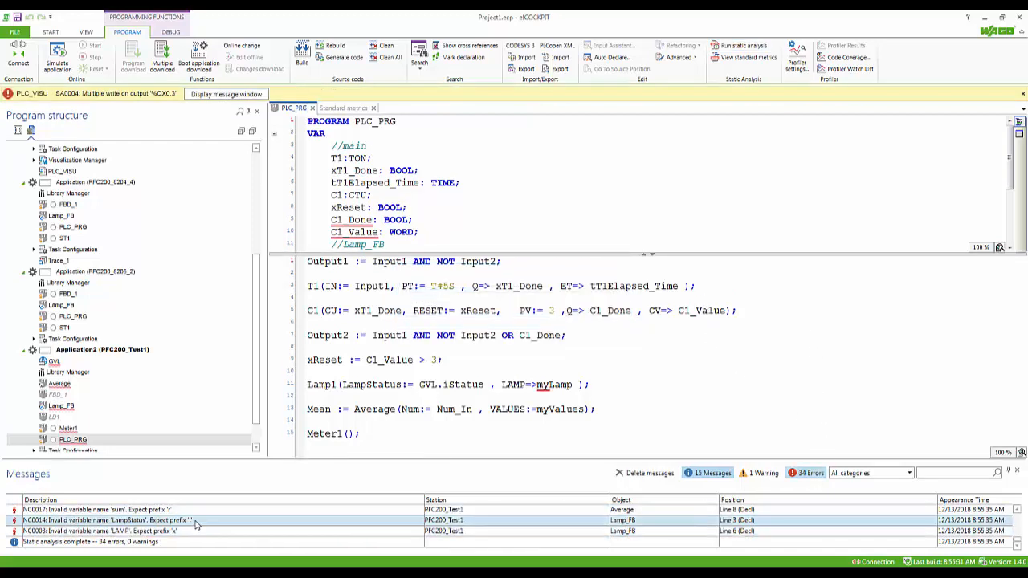
pyautogui.click(68, 427)
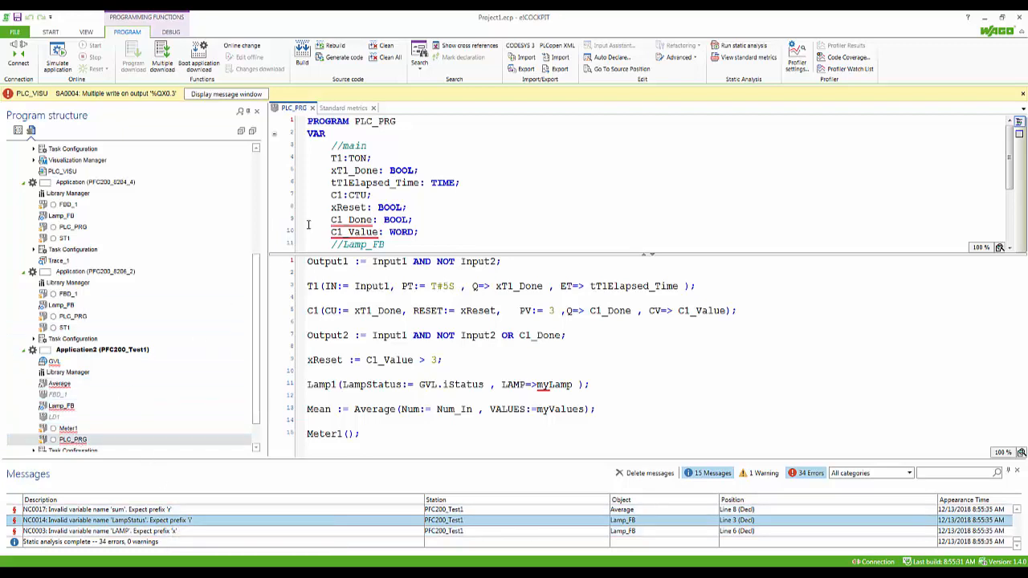
pyautogui.click(345, 219)
pyautogui.write('x')
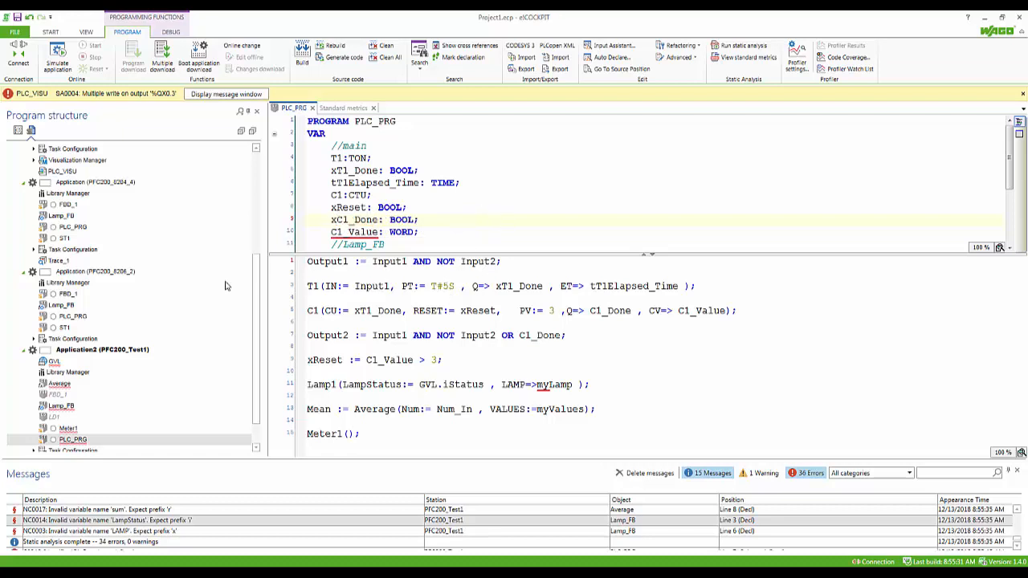
pyautogui.click(331, 232)
pyautogui.write('w')
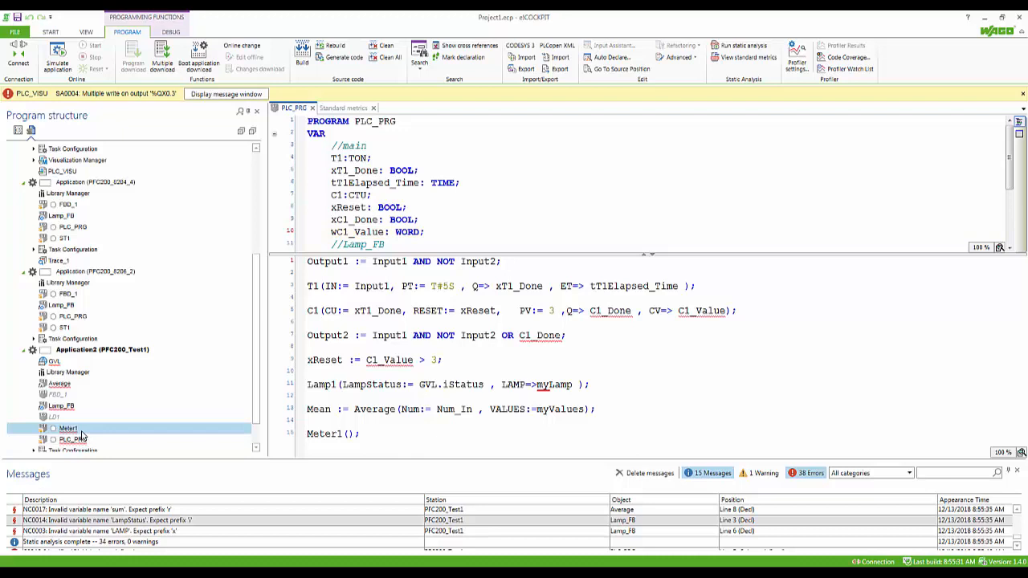
pyautogui.doubleClick(67, 427)
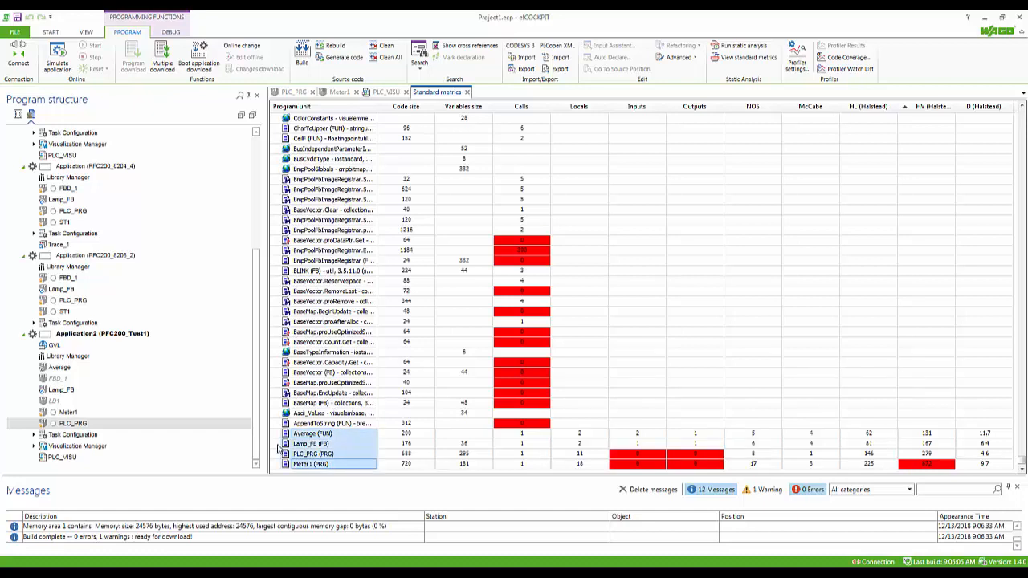
pyautogui.moveTo(347, 437)
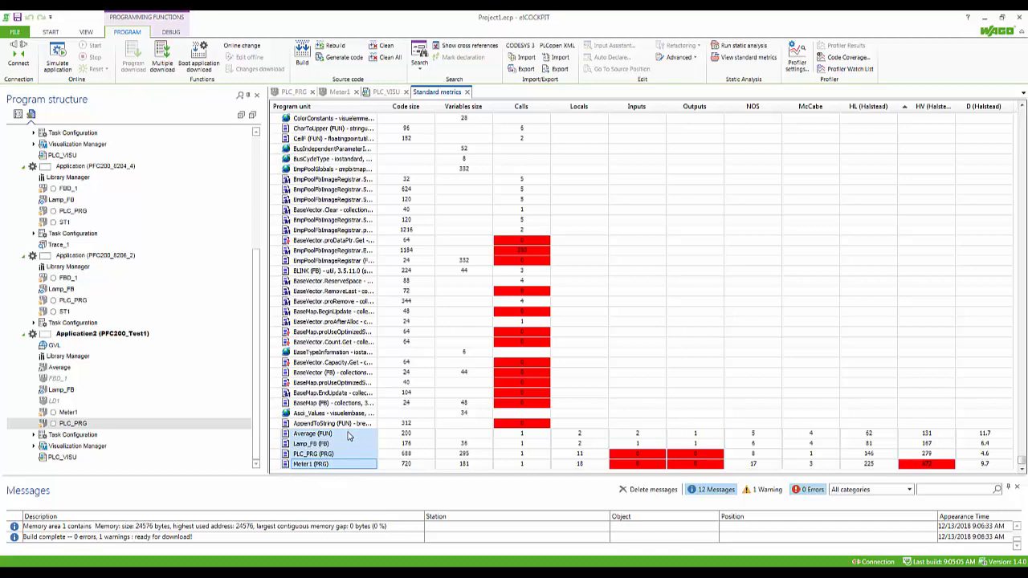
# Request a Kiviat diagram for a program unit from the standard metrics table.
pyautogui.rightClick(325, 434)
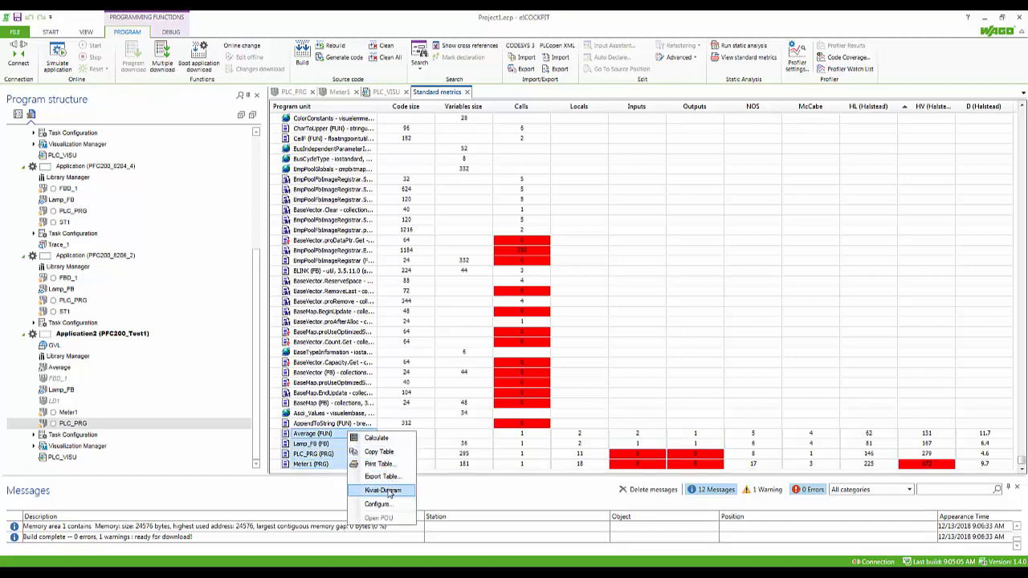
pyautogui.click(382, 490)
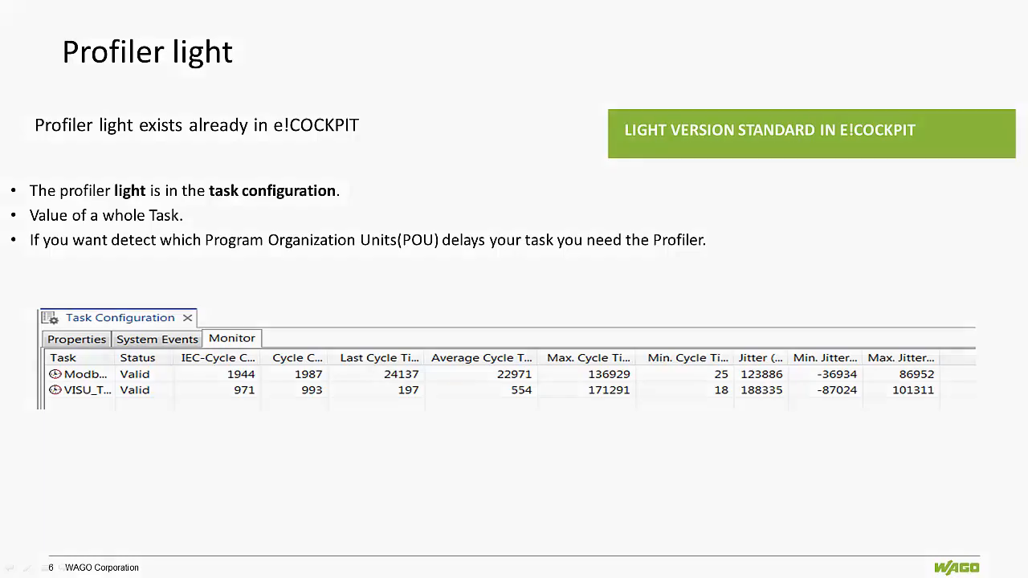
# Advance the presentation to the Profiler light slide.
pyautogui.press('Right')
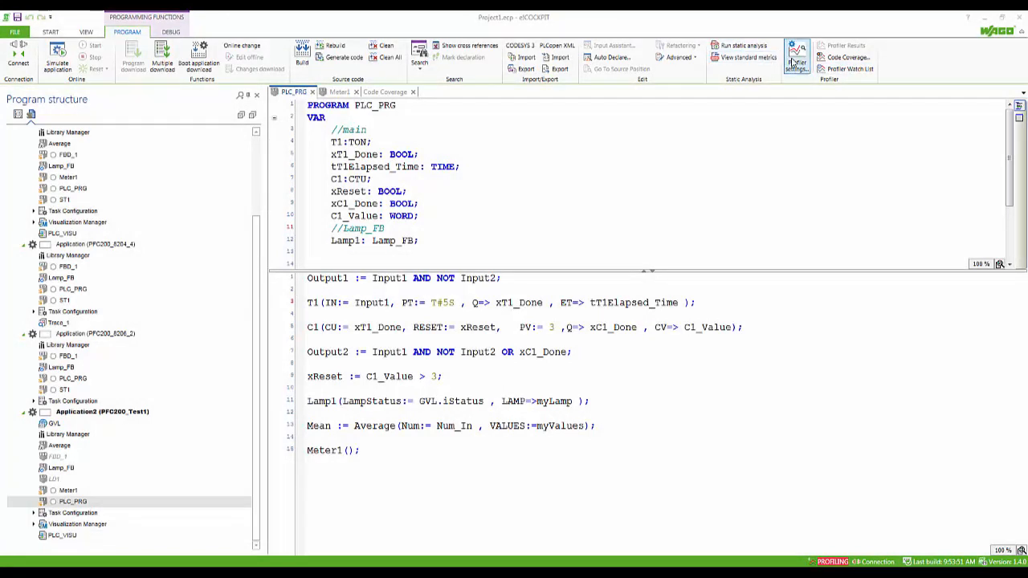
# Review the profiler Record Settings and Critical Limits, confirm them, and show the Code Coverage view.
pyautogui.click(796, 56)
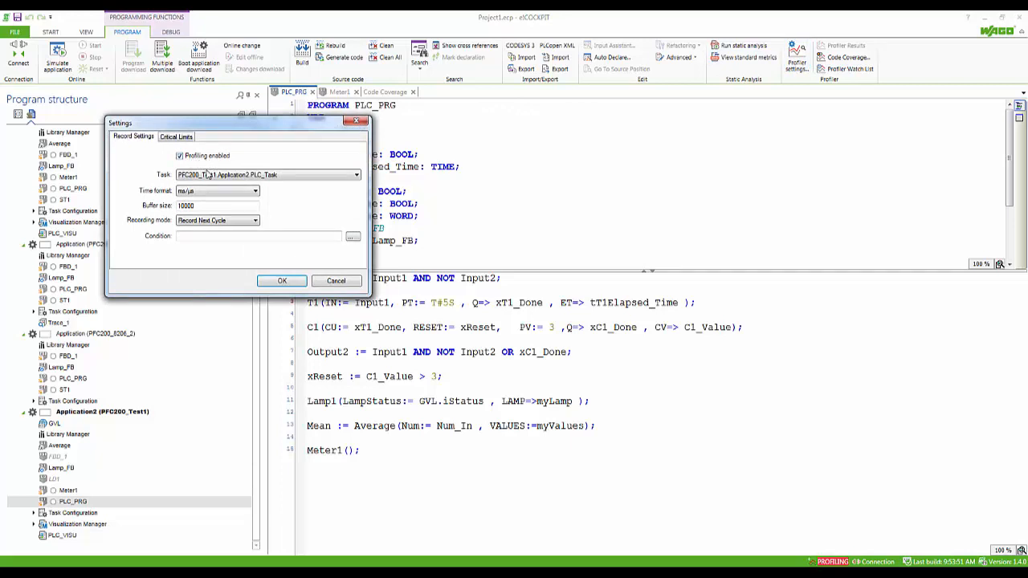
pyautogui.click(175, 137)
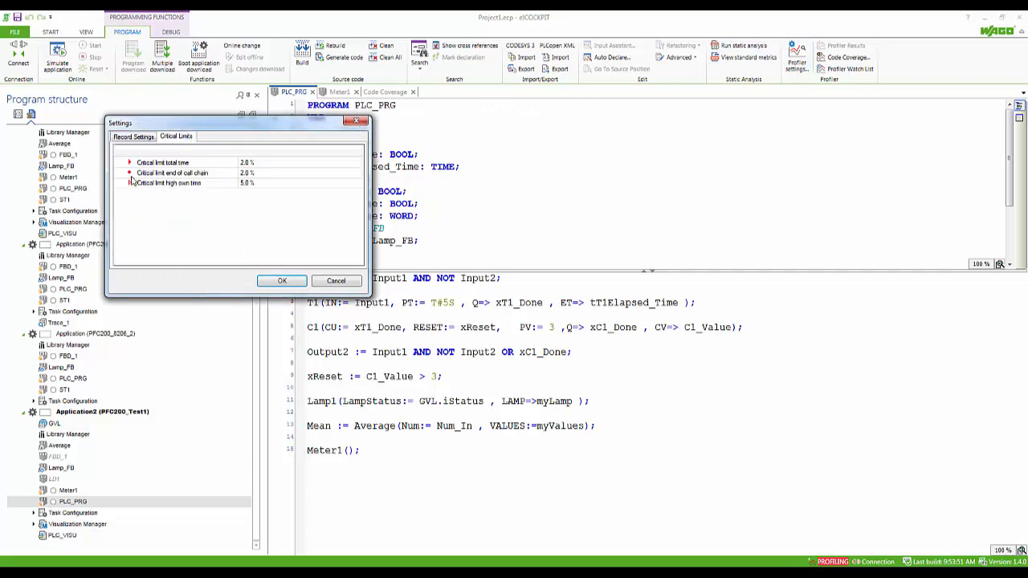
pyautogui.click(133, 136)
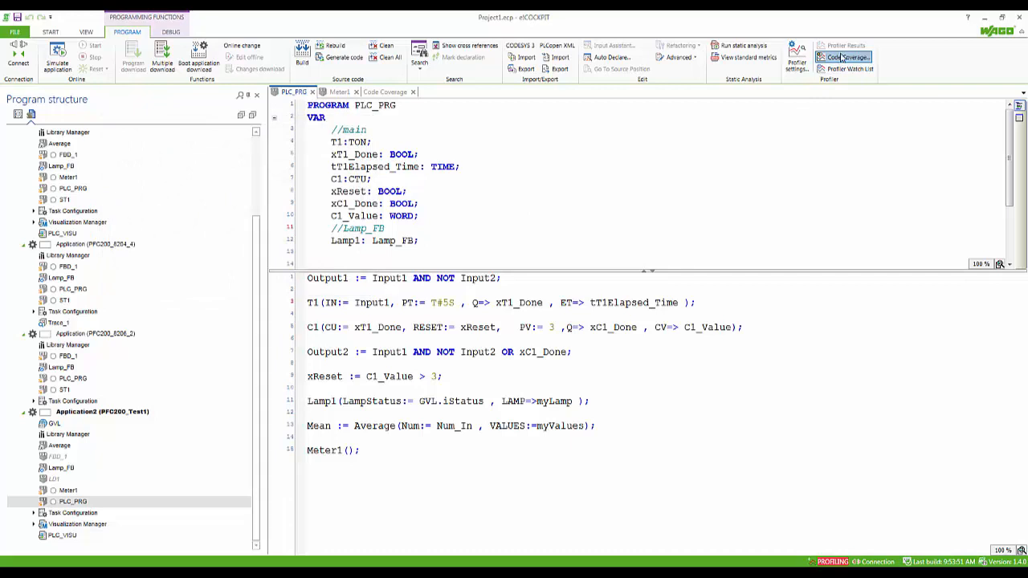
pyautogui.click(841, 57)
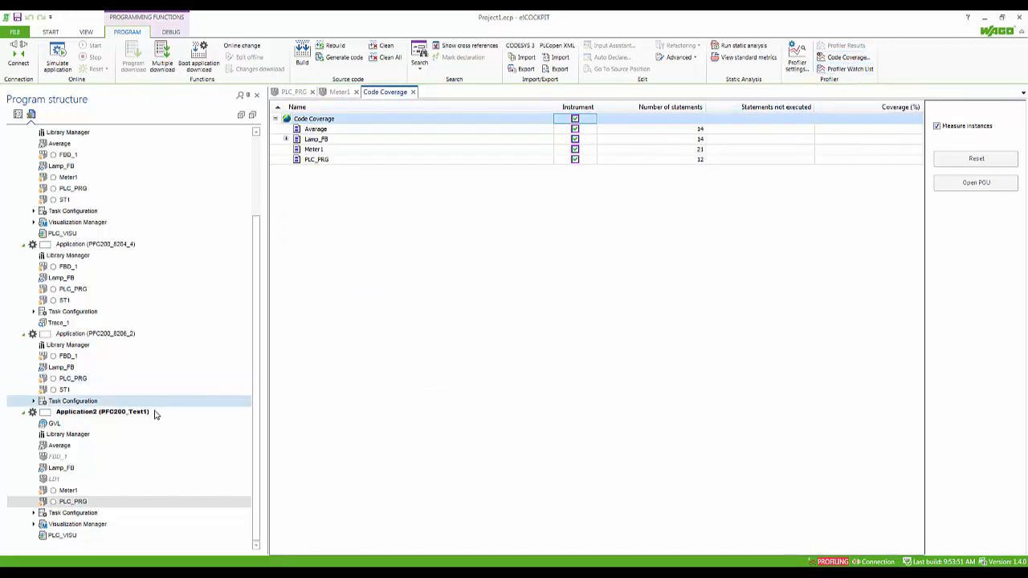
# Log in to the controller for Application2, run it, and show Code Coverage percentages and profiler results.
pyautogui.rightClick(103, 411)
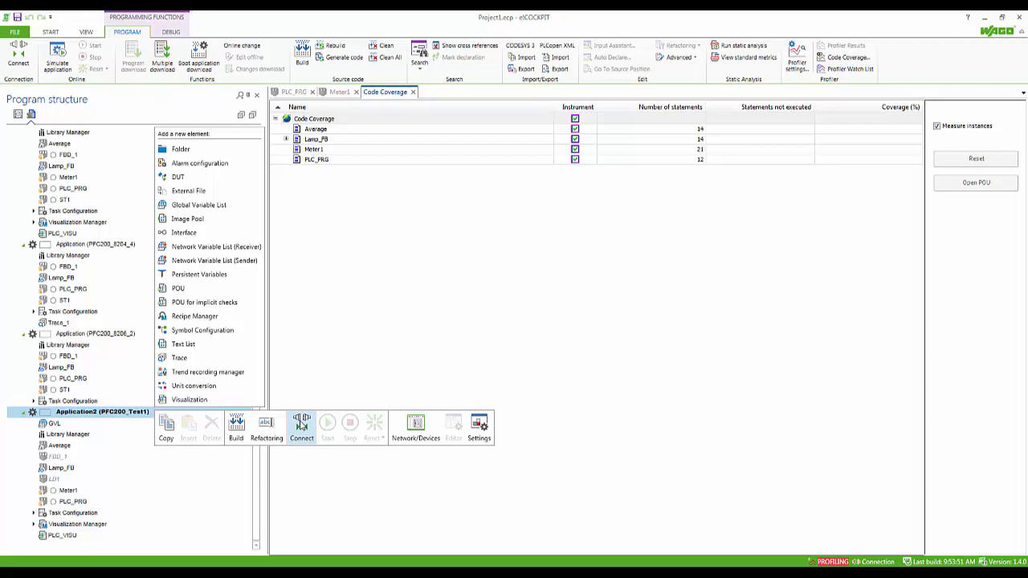
pyautogui.click(302, 427)
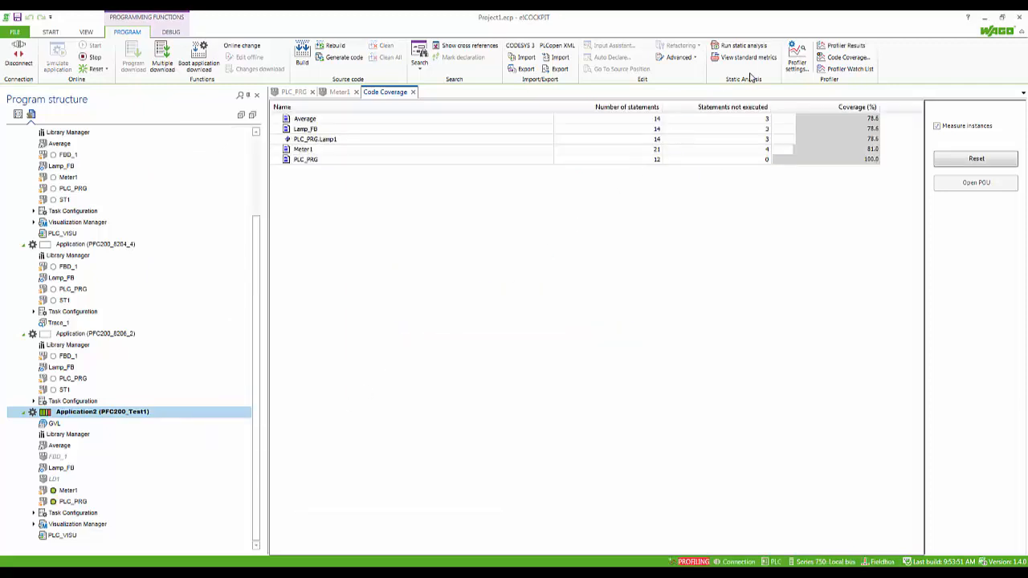
pyautogui.click(844, 45)
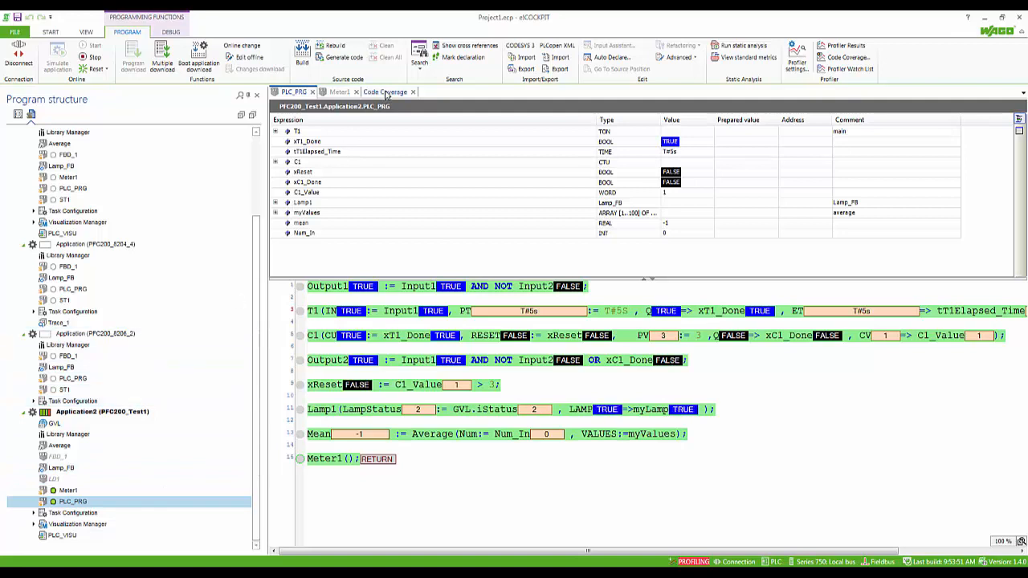
pyautogui.click(385, 92)
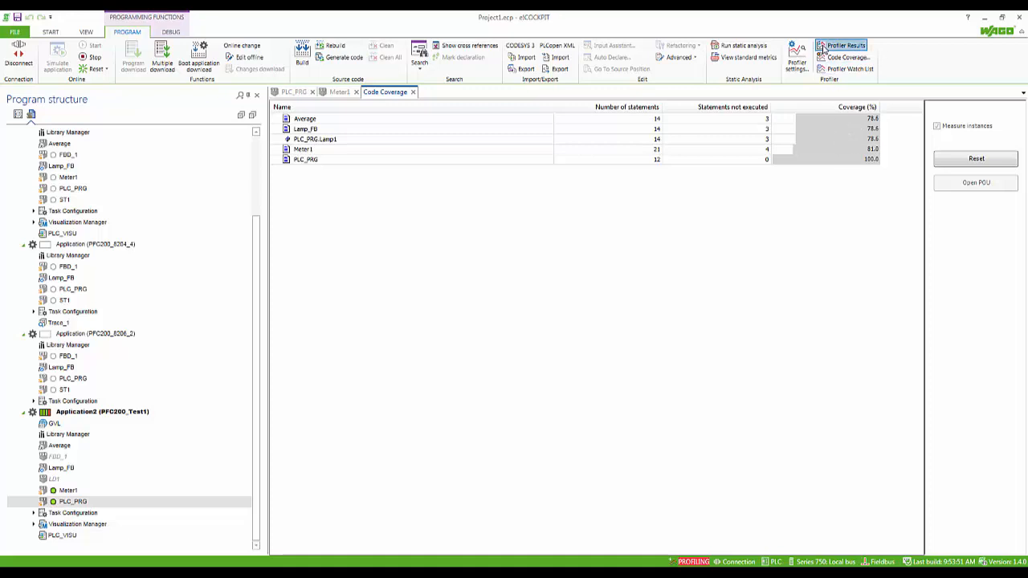
pyautogui.click(842, 45)
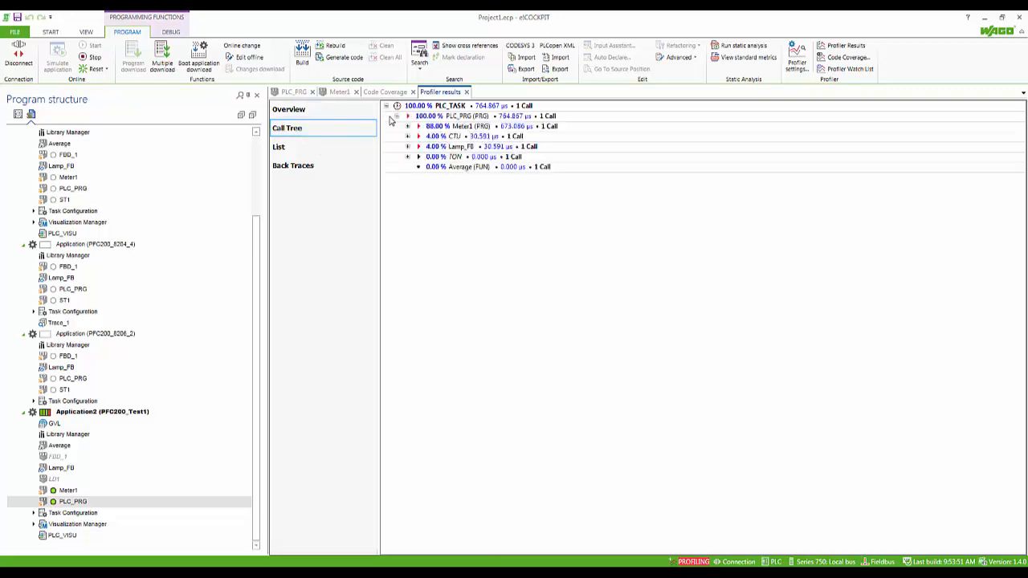
# Expand the Meter1 call tree, switch profiler results to list view, and reopen PLC_PRG online.
pyautogui.click(279, 146)
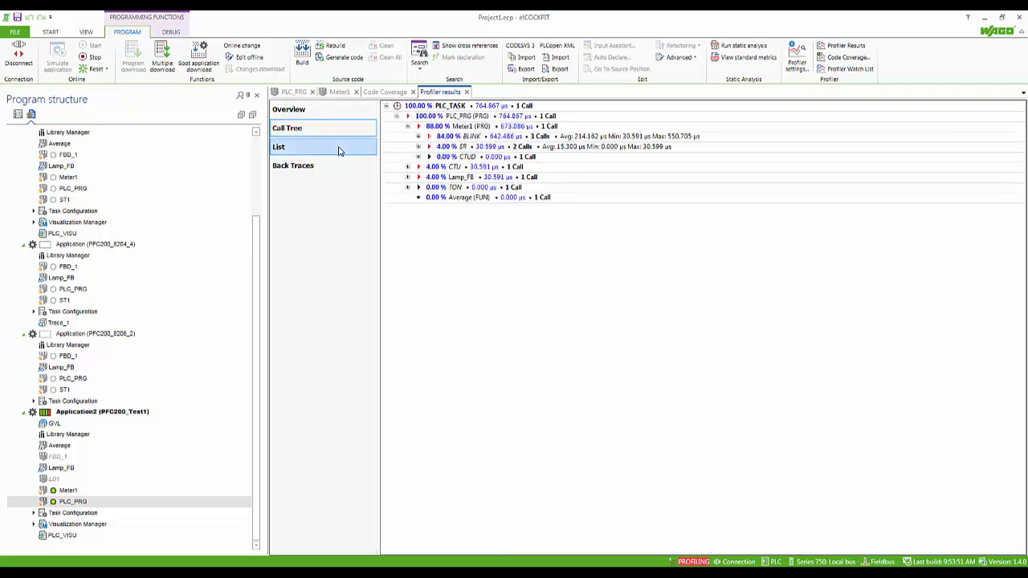
pyautogui.click(280, 146)
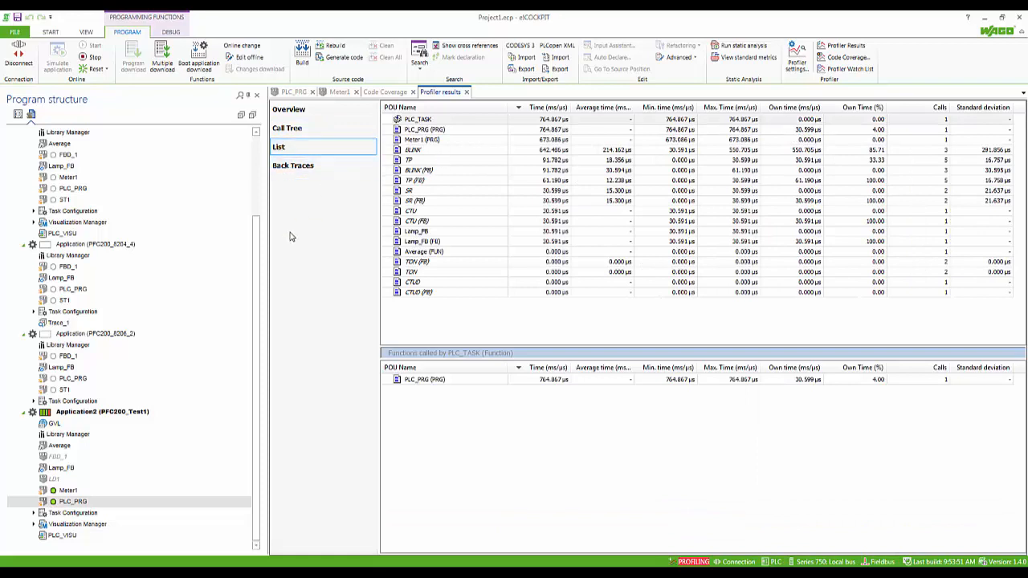
pyautogui.click(72, 501)
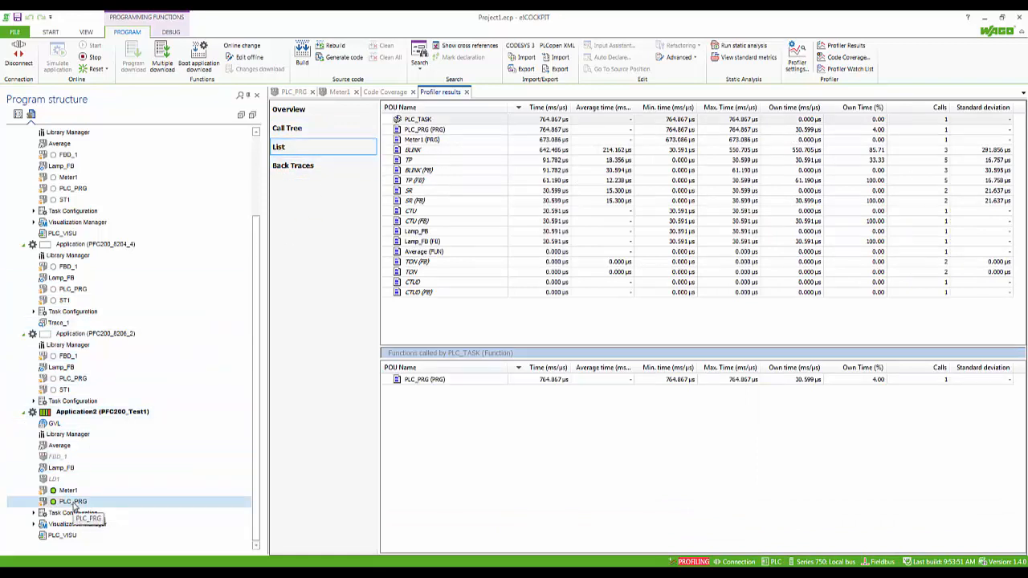
pyautogui.doubleClick(72, 501)
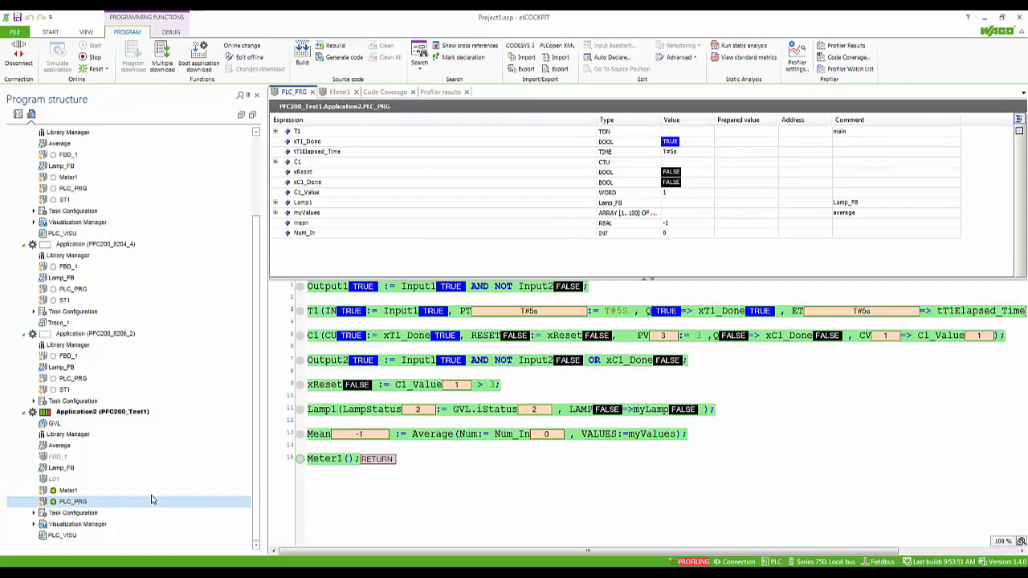